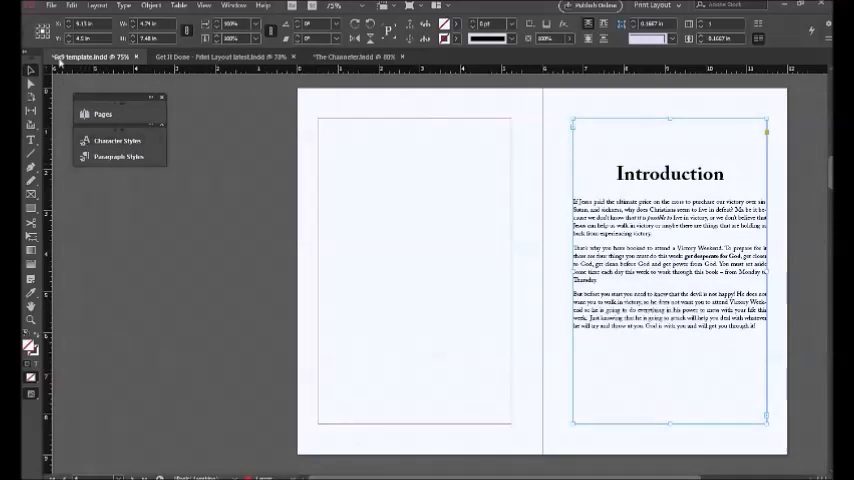
- Begin a File > Export of the layout as 'Title of the Book Print Layout' in Adobe PDF (Print) format
click(50, 5)
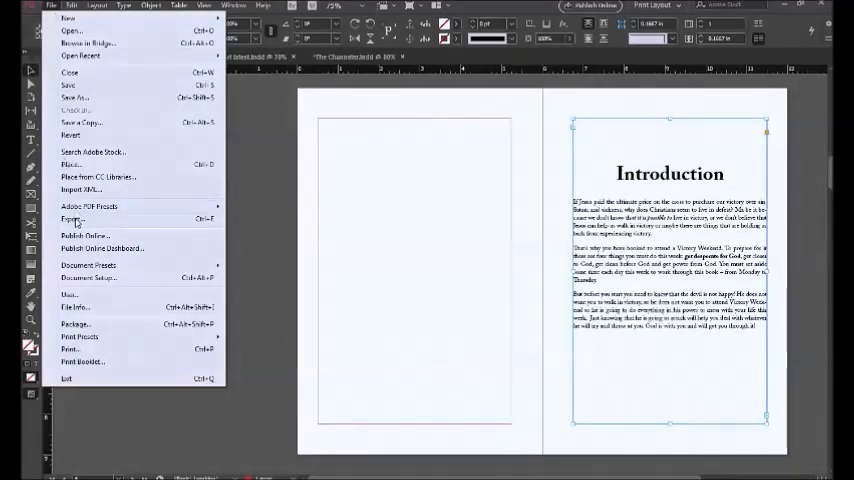
click(72, 219)
text(Title of the Book Print Layout)
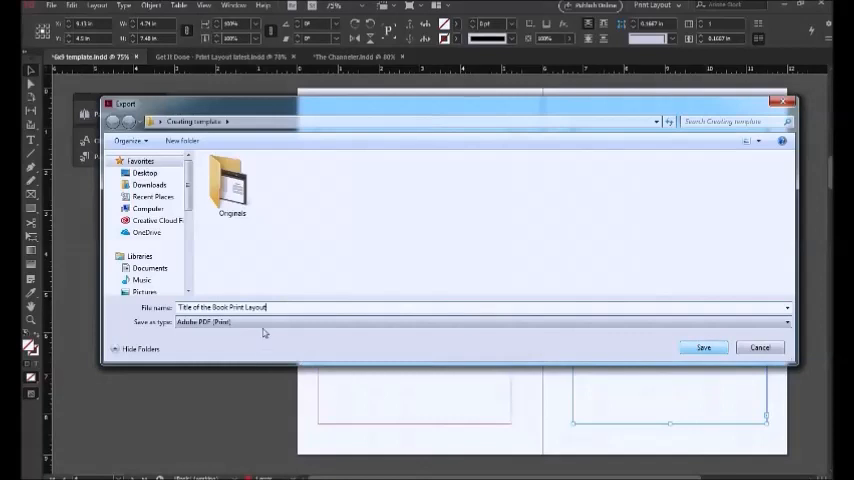
- Confirm the export name and the Creating template folder so the Export Adobe PDF options appear
click(483, 321)
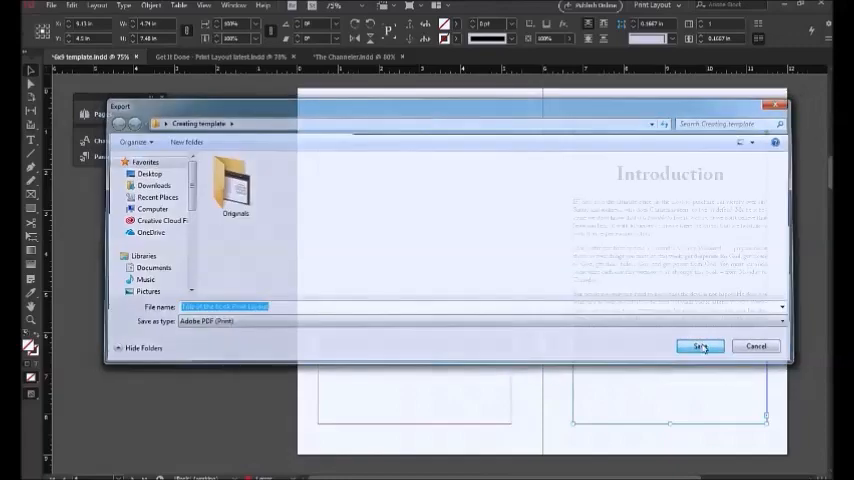
click(700, 346)
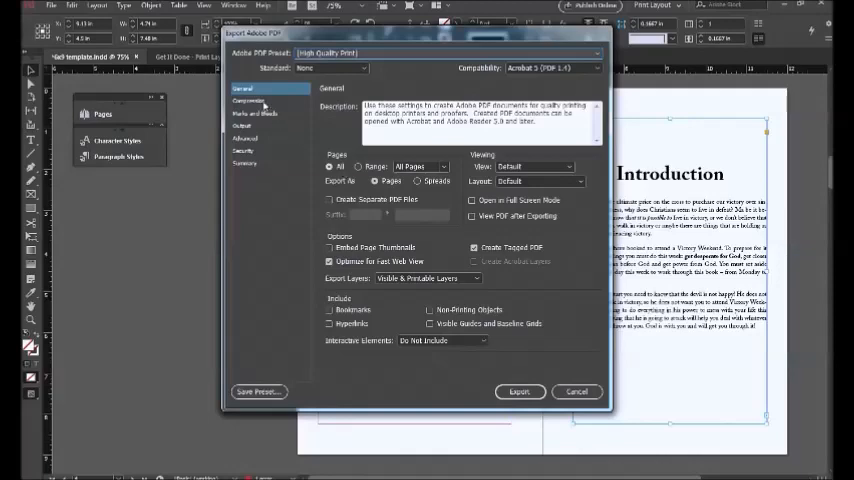
- Check Compression, Marks and Bleeds, Output, Advanced, Security and Summary, then export
click(249, 100)
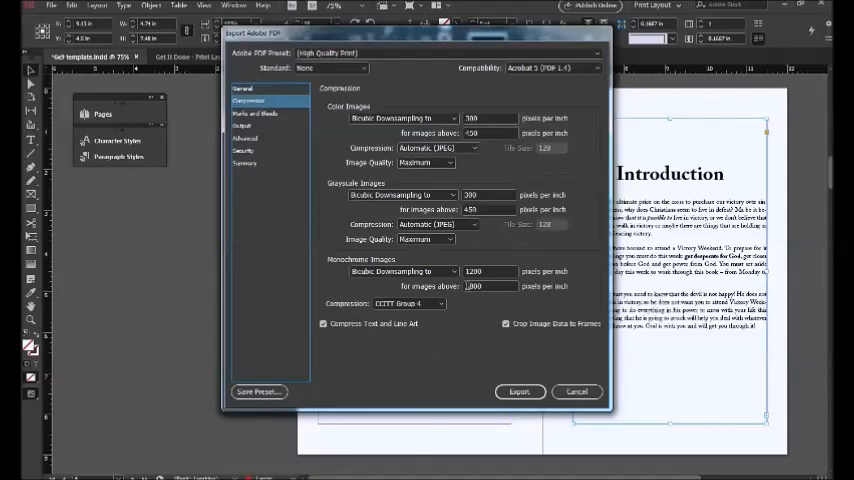
click(256, 113)
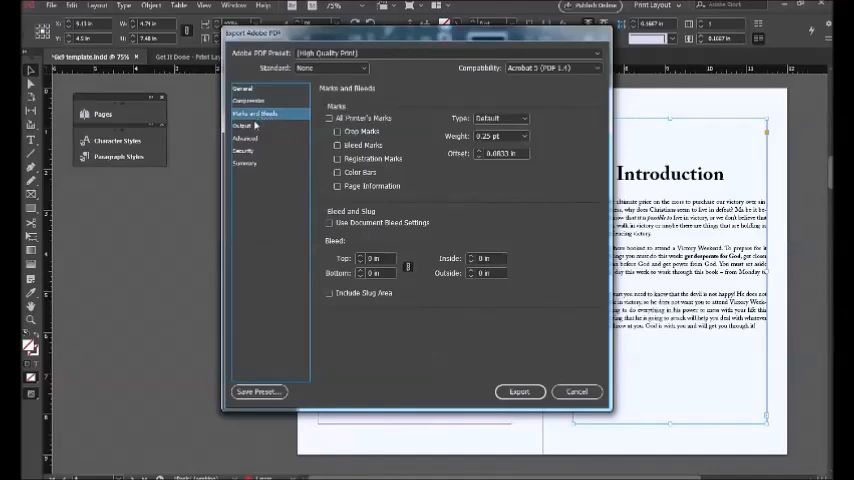
click(241, 125)
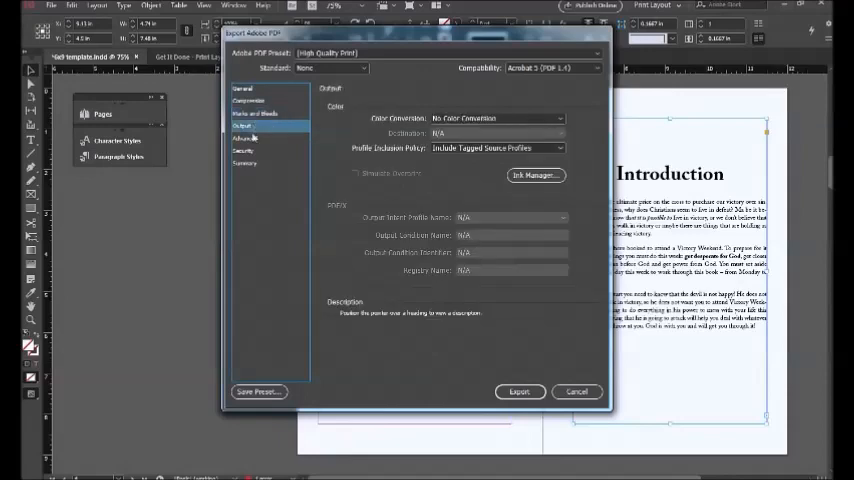
click(246, 138)
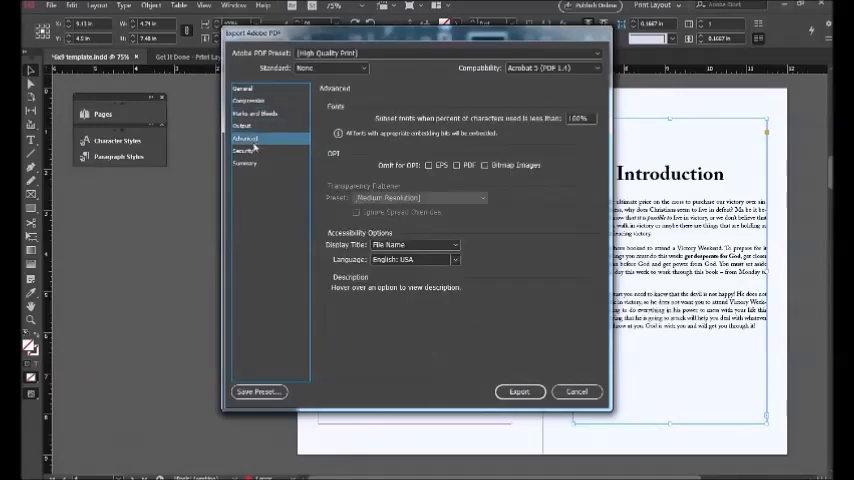
click(244, 150)
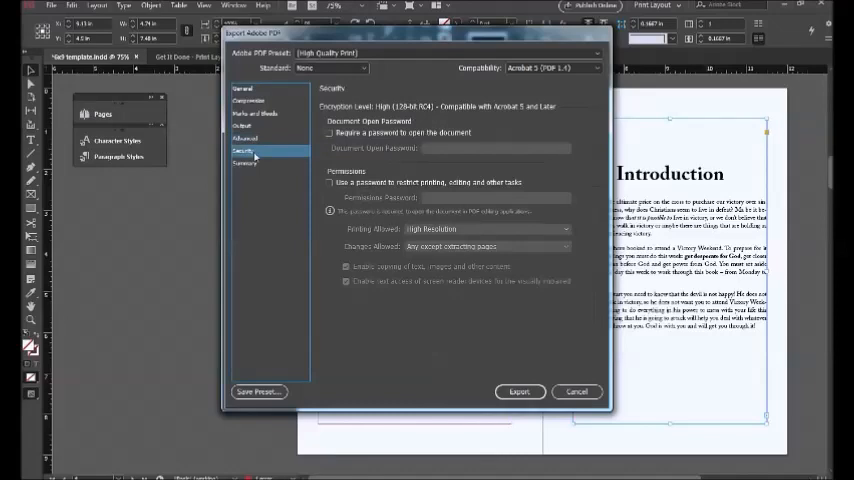
click(245, 164)
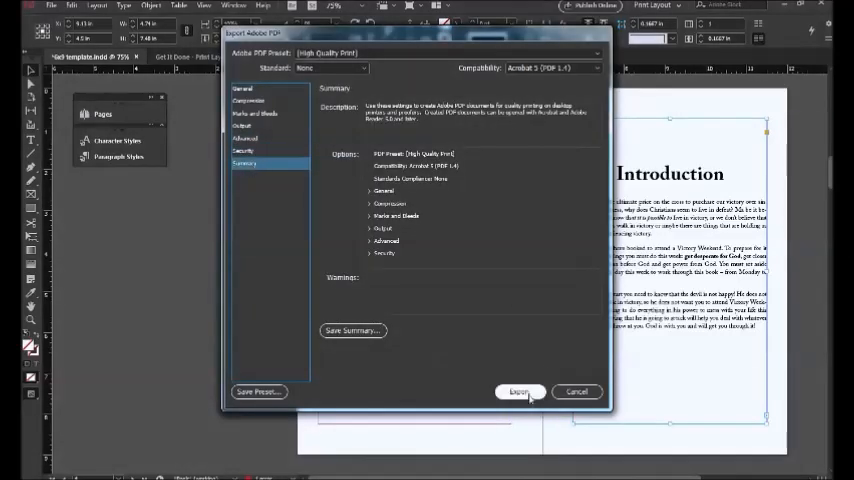
click(519, 391)
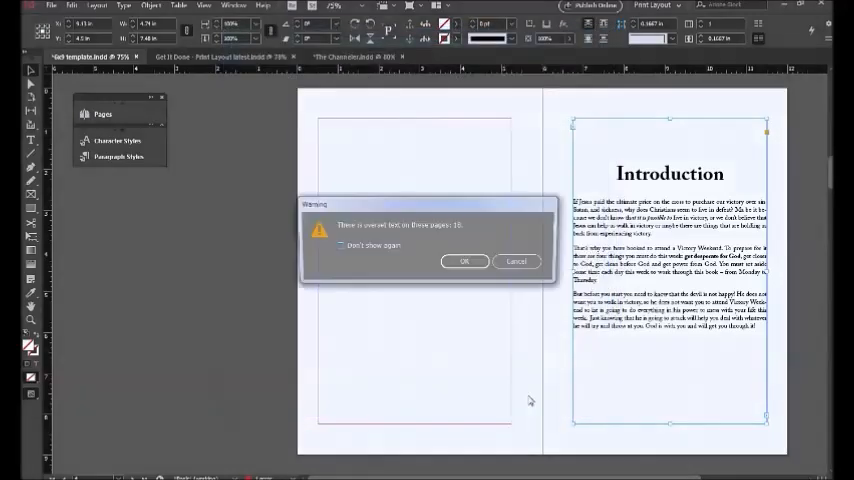
- Accept the overset text warning for page 16 so the export continues
click(464, 261)
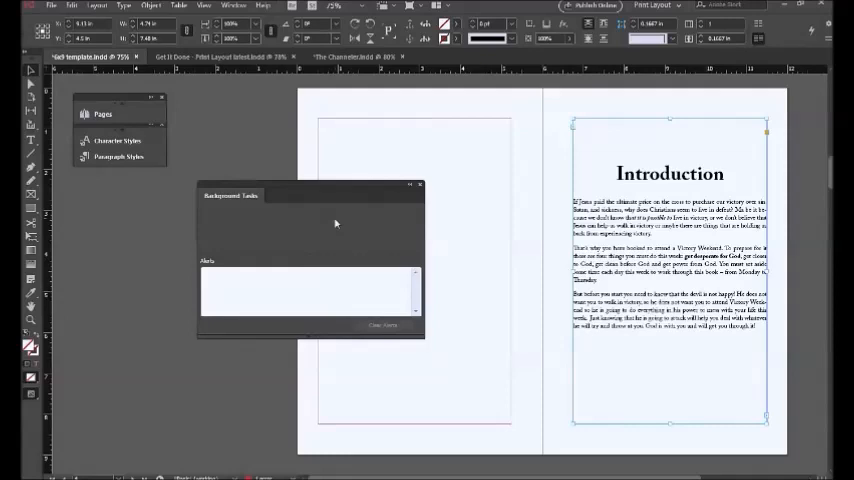
mouse_move(342, 218)
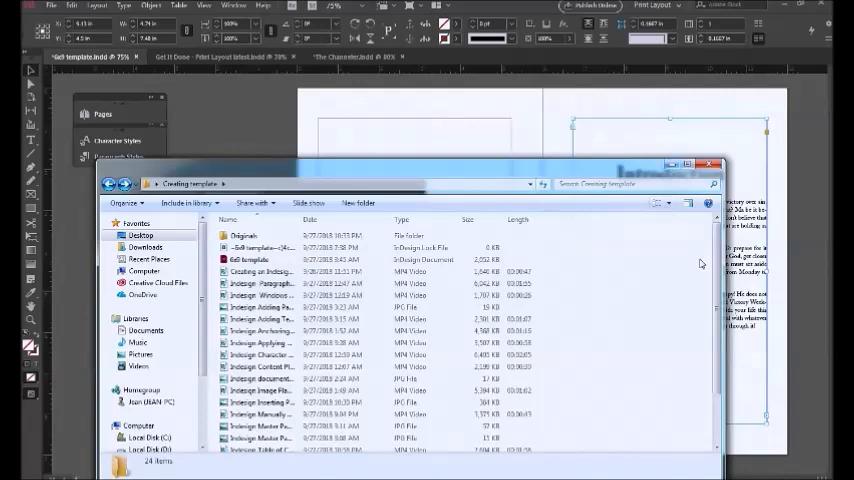
- Open 'Title of the Book Print Layout' PDF in Acrobat Reader and show View > Page Display options
scroll(down, 3)
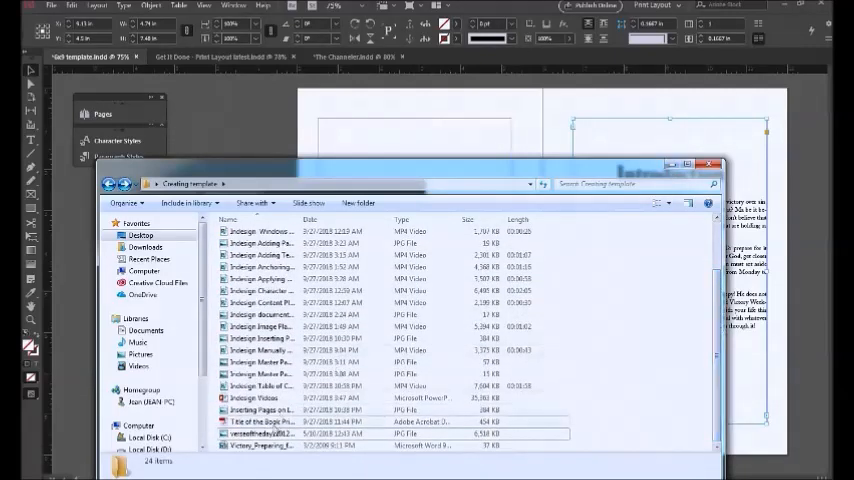
click(262, 421)
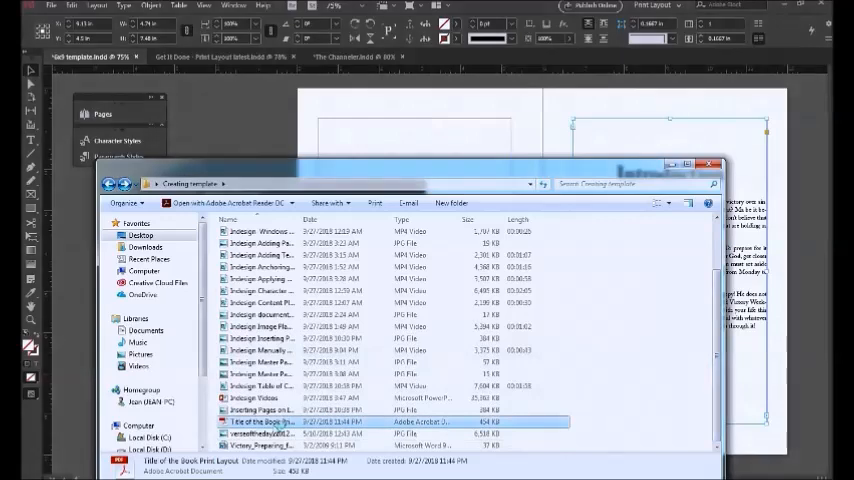
double_click(280, 421)
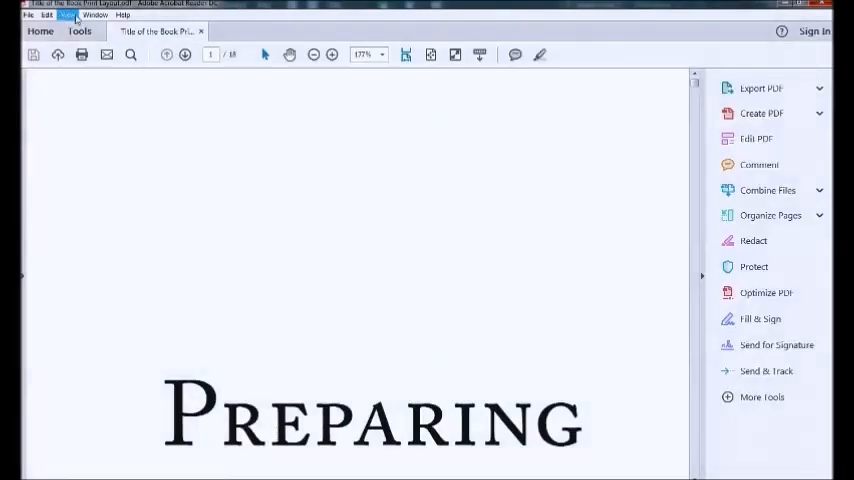
click(67, 15)
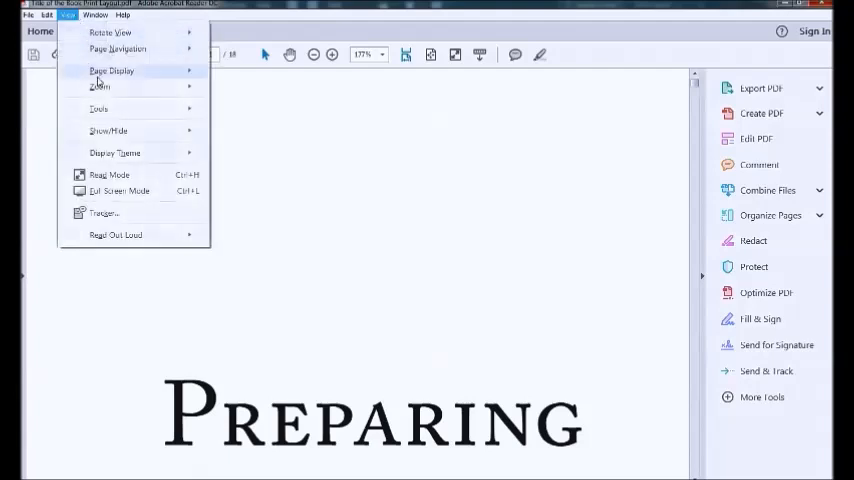
click(112, 70)
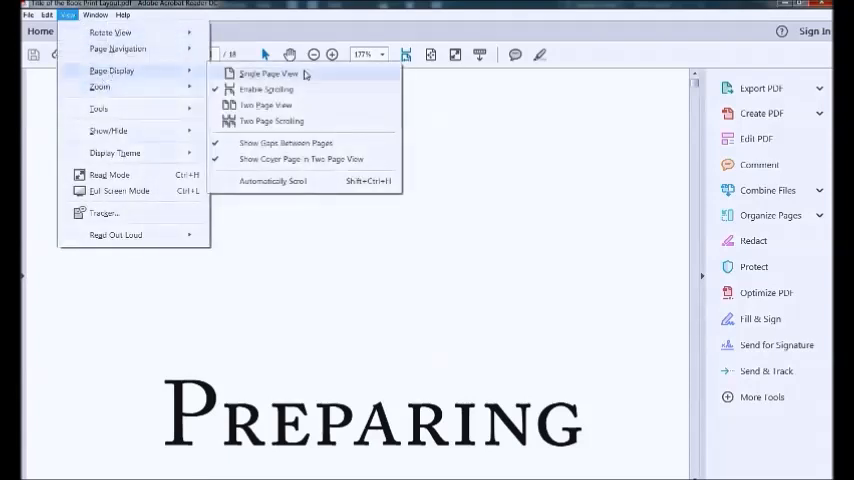